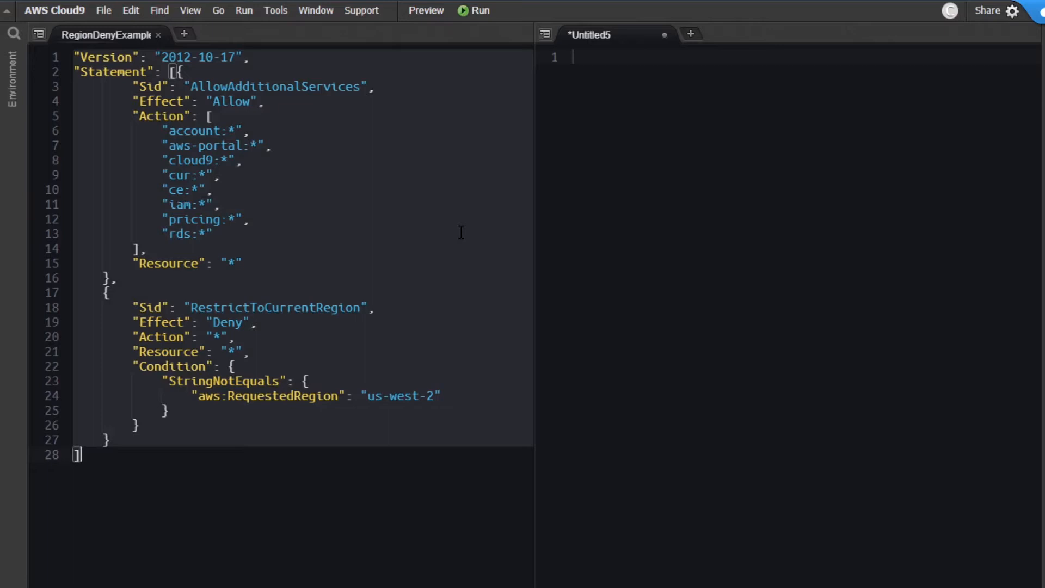
{"action": "mouse_move", "coordinate": [446, 216]}
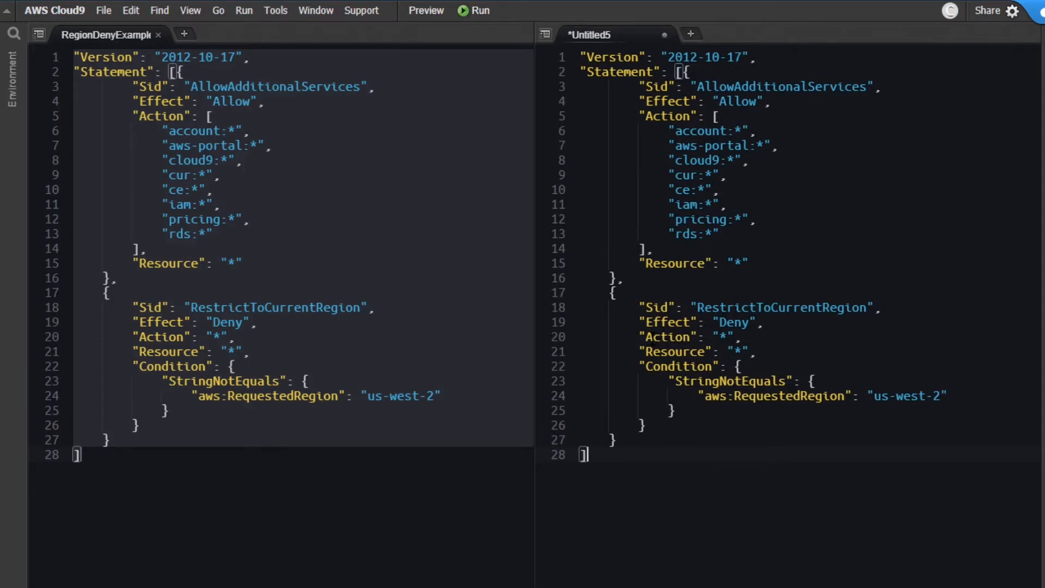
Step: Change the deny statement's Action to NotAction with the value "iam:*"
{"action": "left_click", "coordinate": [646, 337]}
{"action": "type", "text": "Not"}
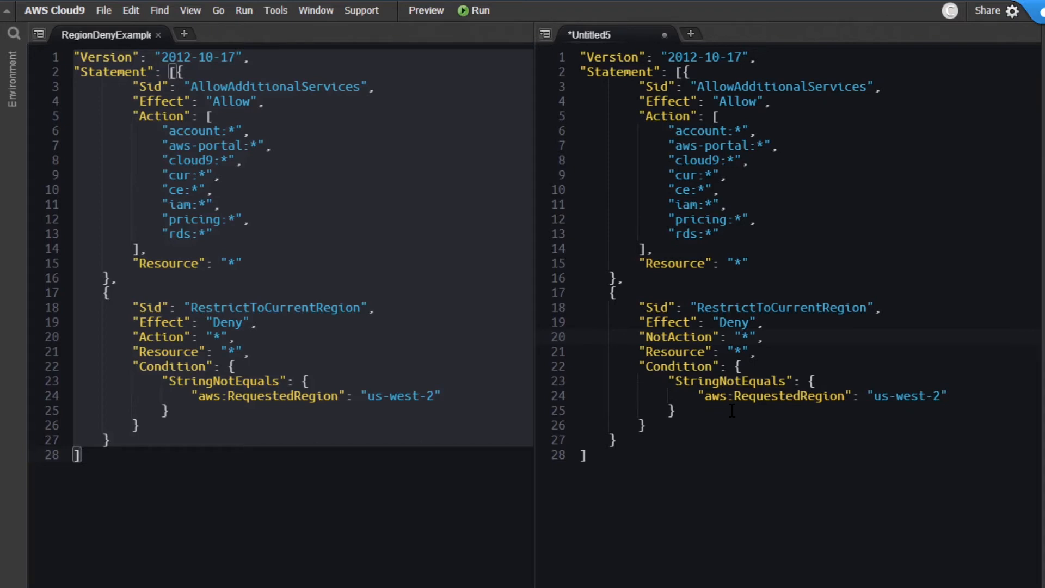
{"action": "type", "text": "iam:"}
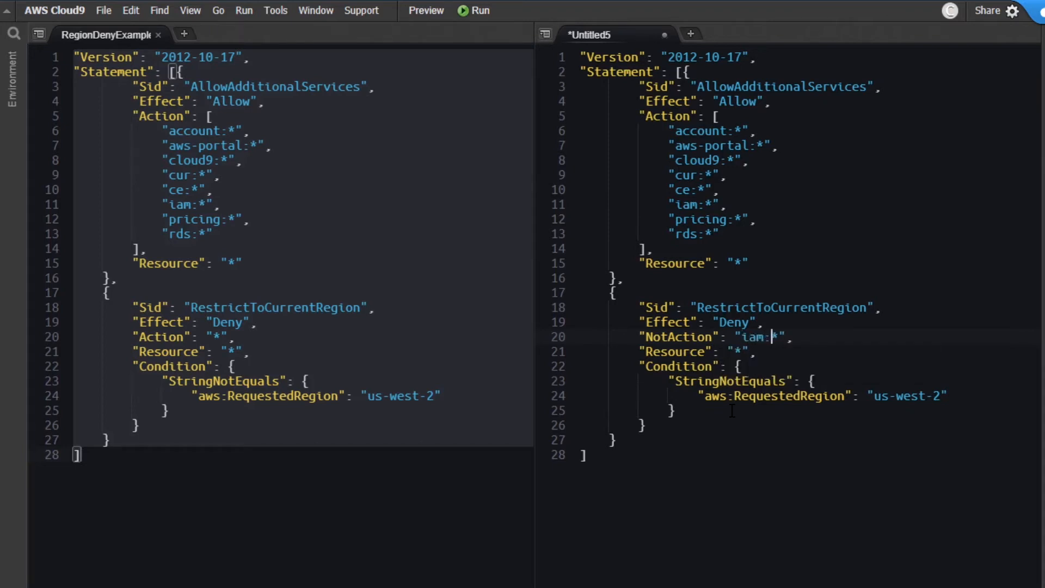